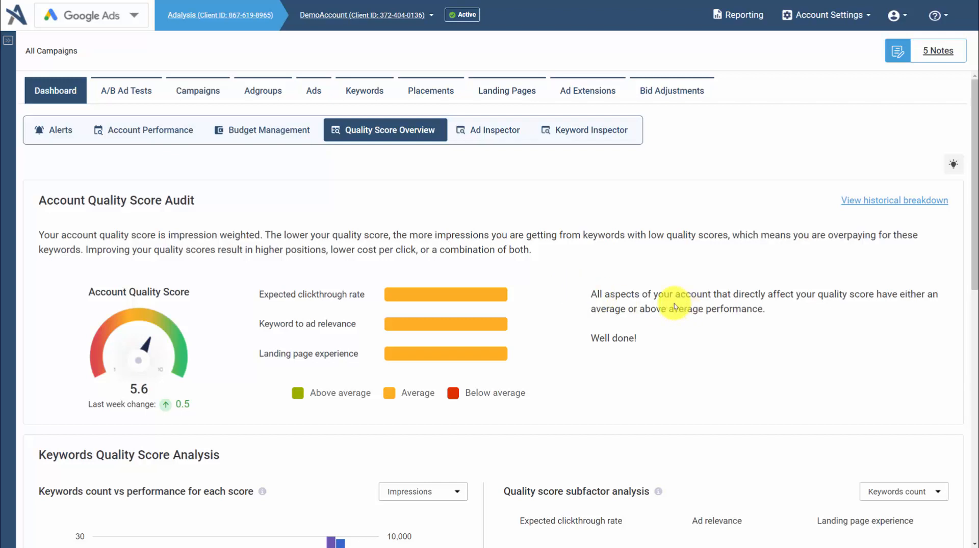
mouse_move(325, 176)
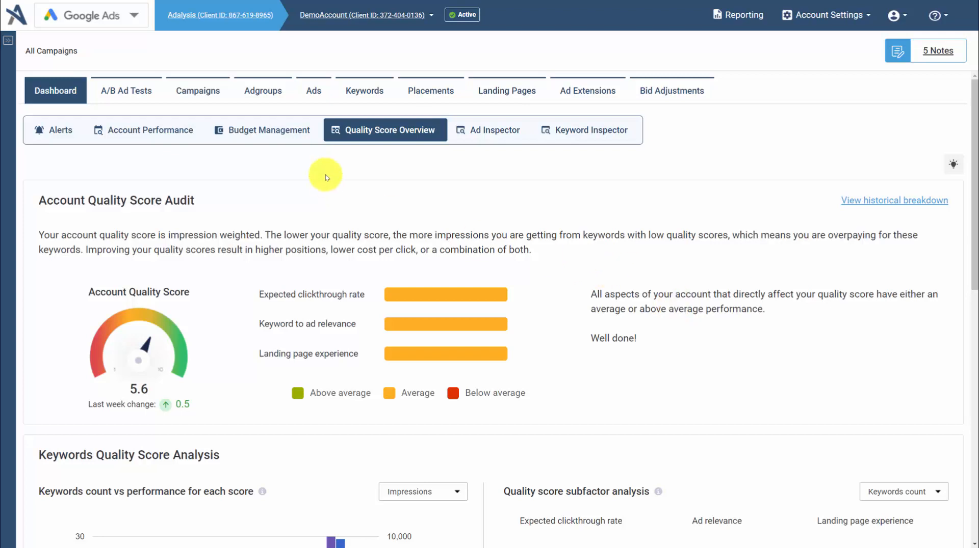
mouse_move(320, 151)
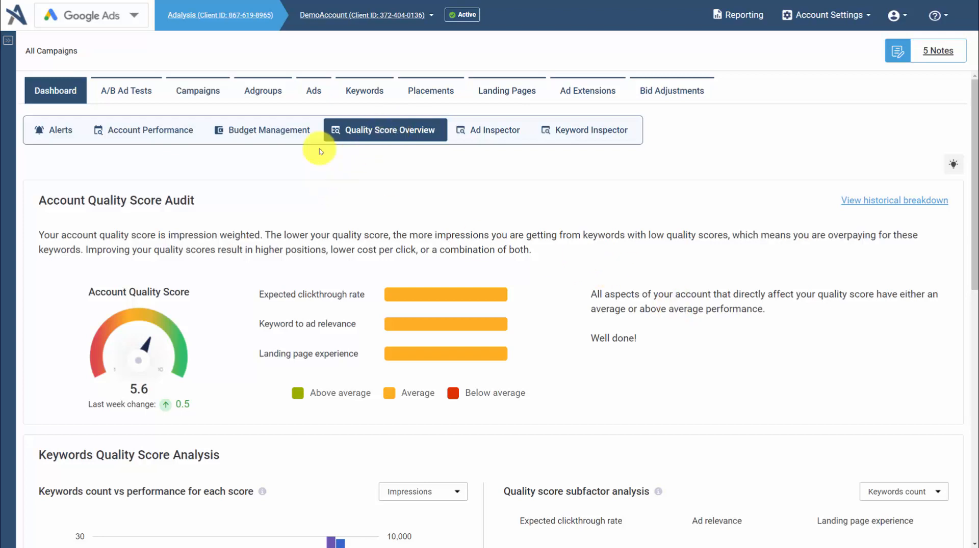
mouse_move(120, 417)
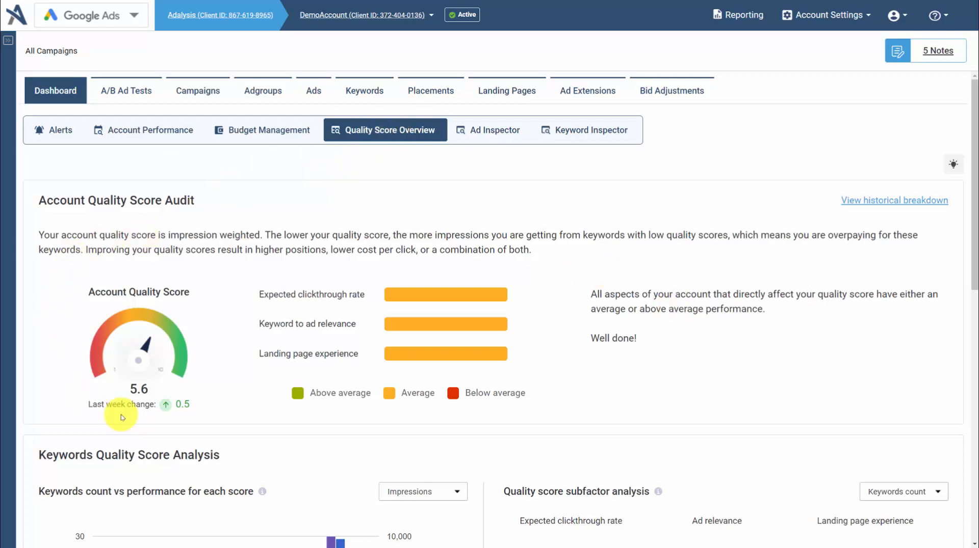
mouse_move(226, 363)
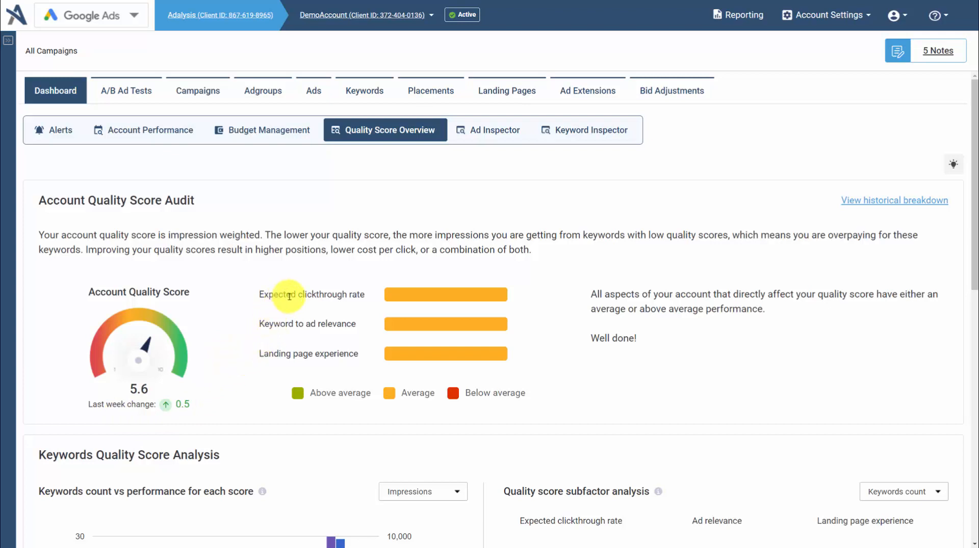
mouse_move(832, 233)
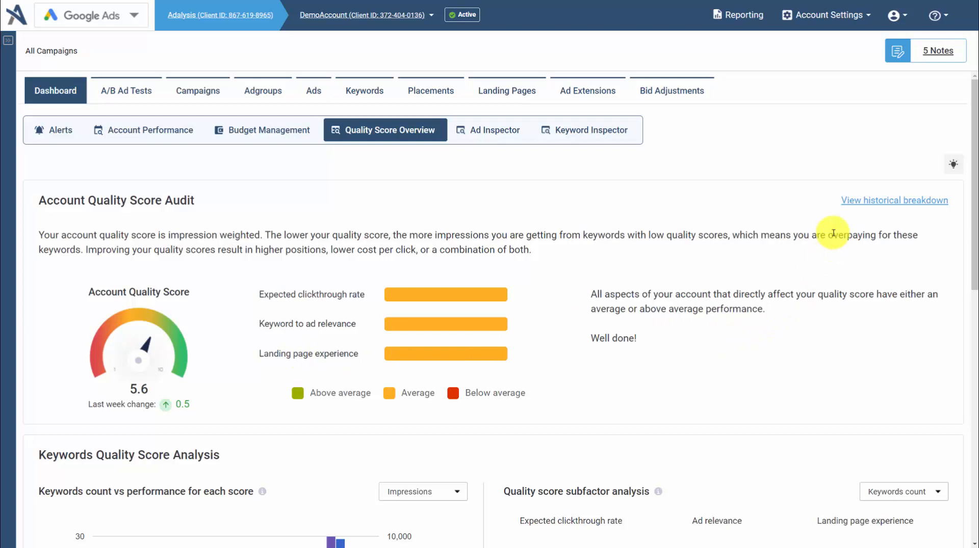
mouse_move(858, 200)
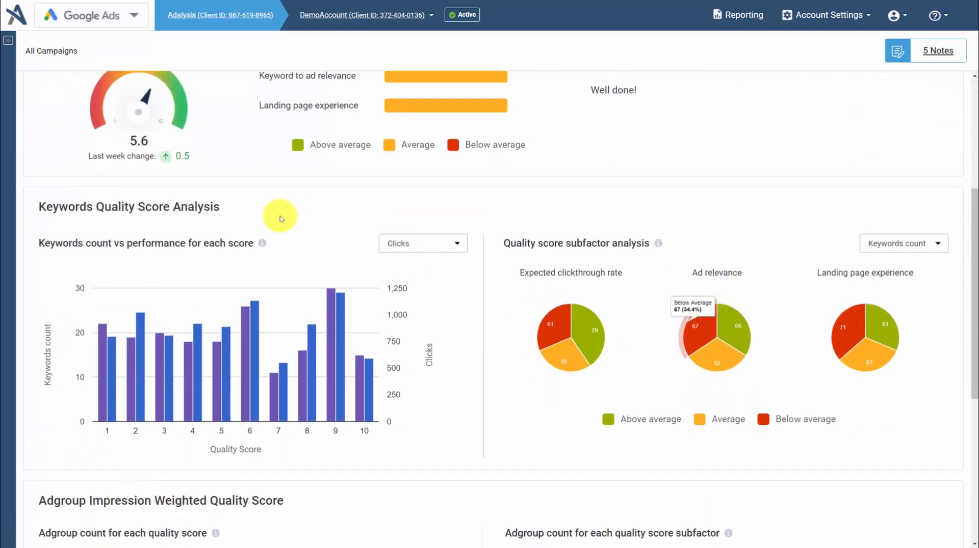
Switch the 'Keywords count vs performance' chart metric from Clicks to Conversions
click(422, 244)
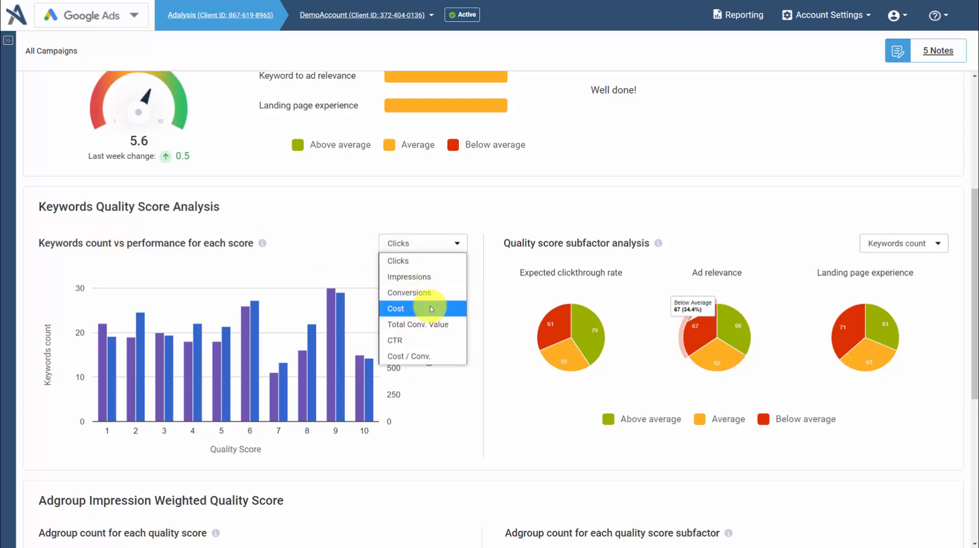
click(408, 293)
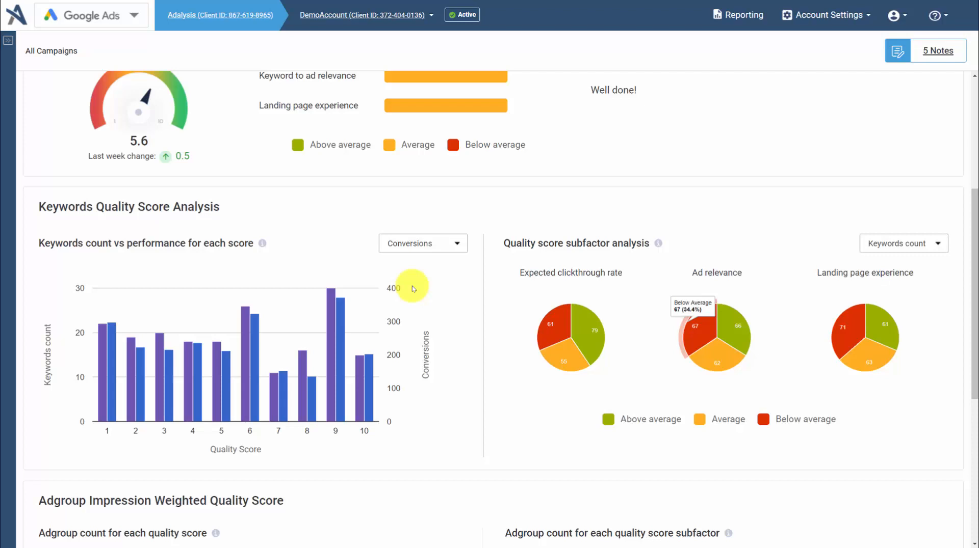
mouse_move(407, 301)
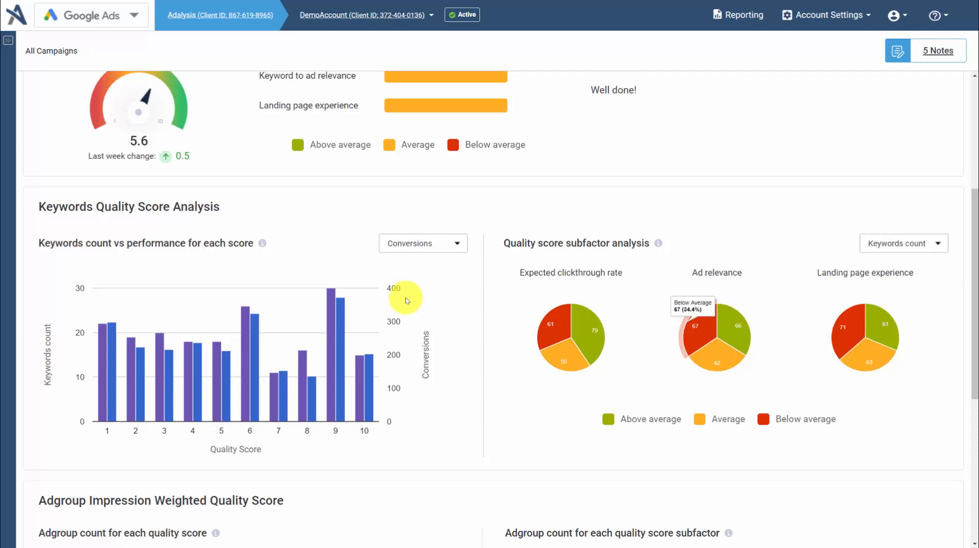
mouse_move(788, 285)
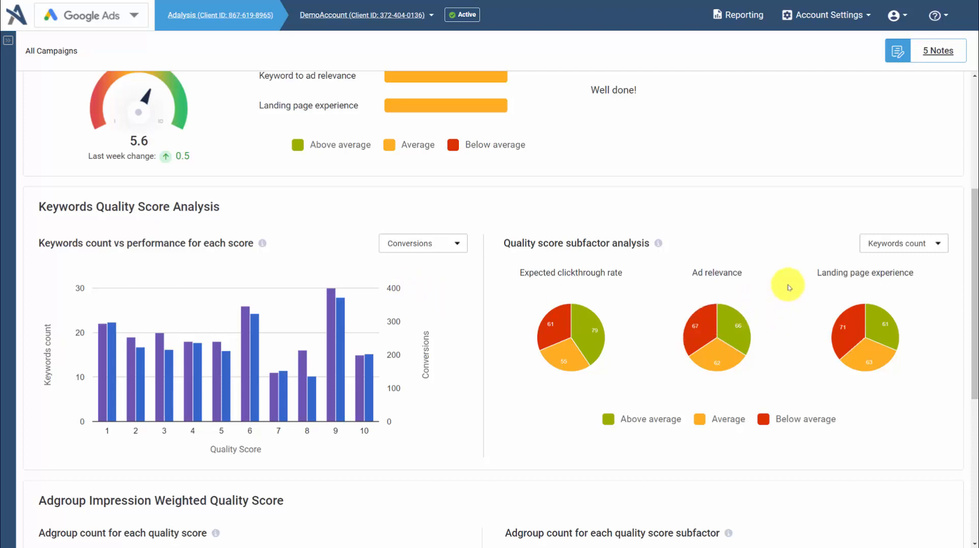
mouse_move(577, 261)
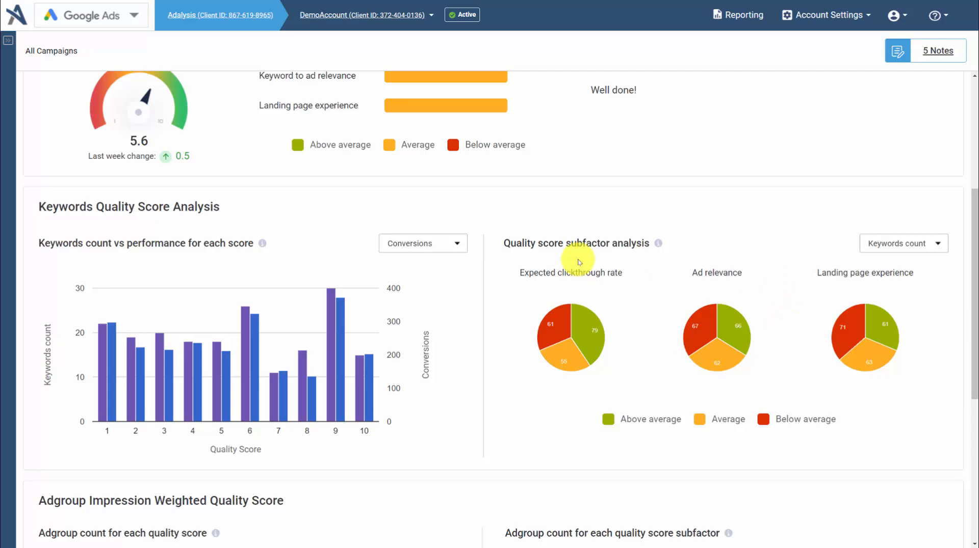
Switch the Quality score subfactor pies from Keywords count to Impressions
click(902, 244)
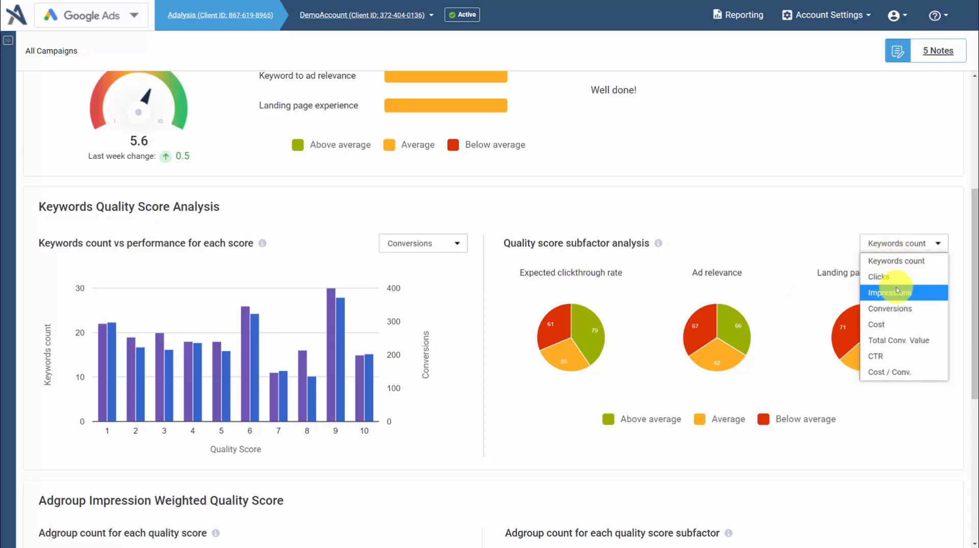
click(889, 292)
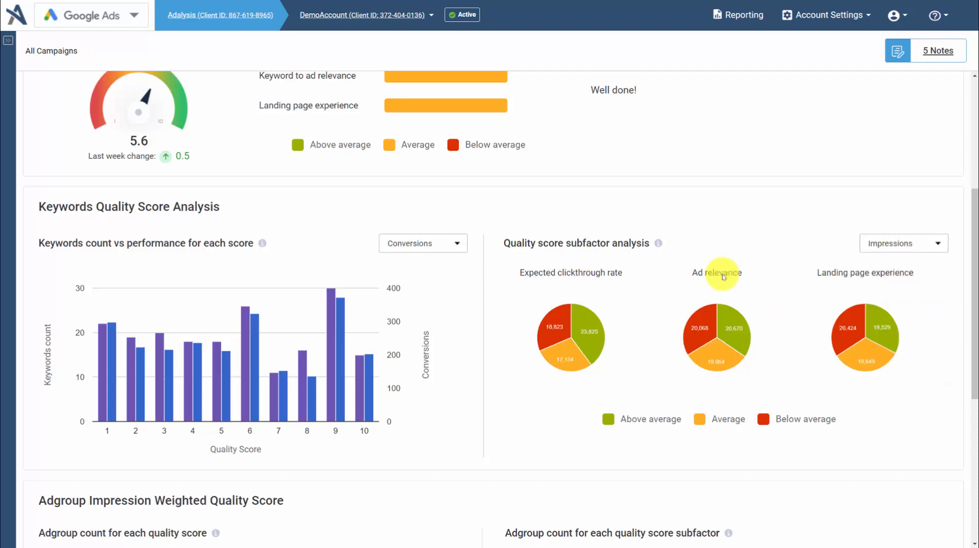
mouse_move(574, 272)
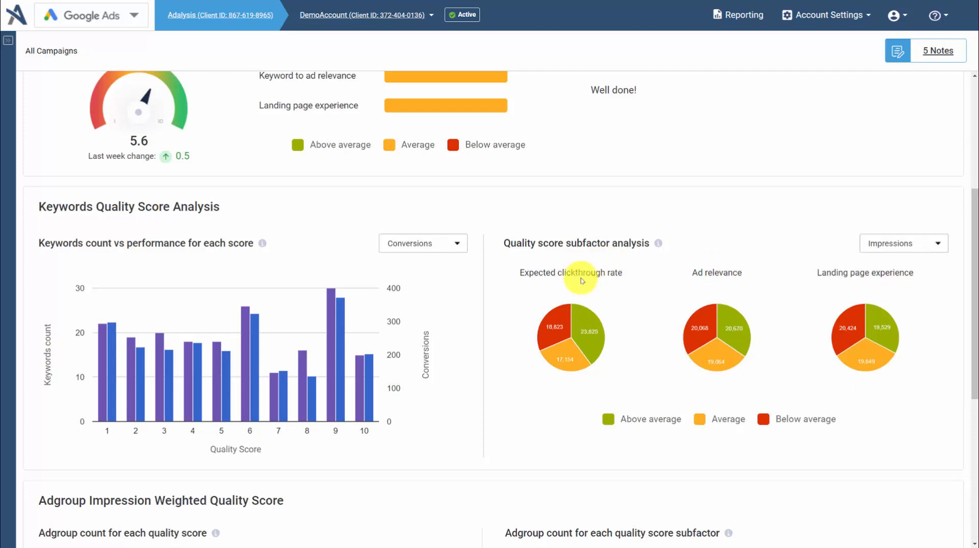
scroll(down, 3)
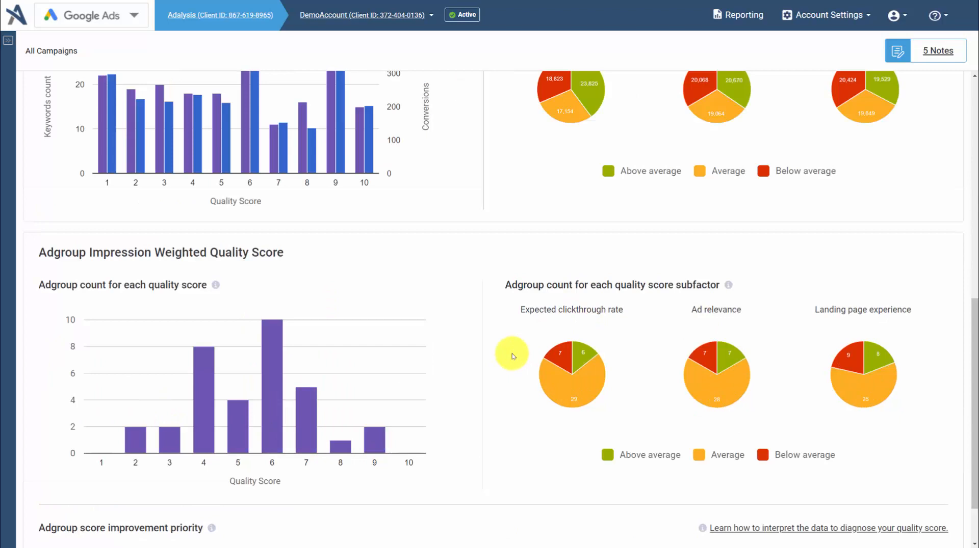
scroll(down, 3)
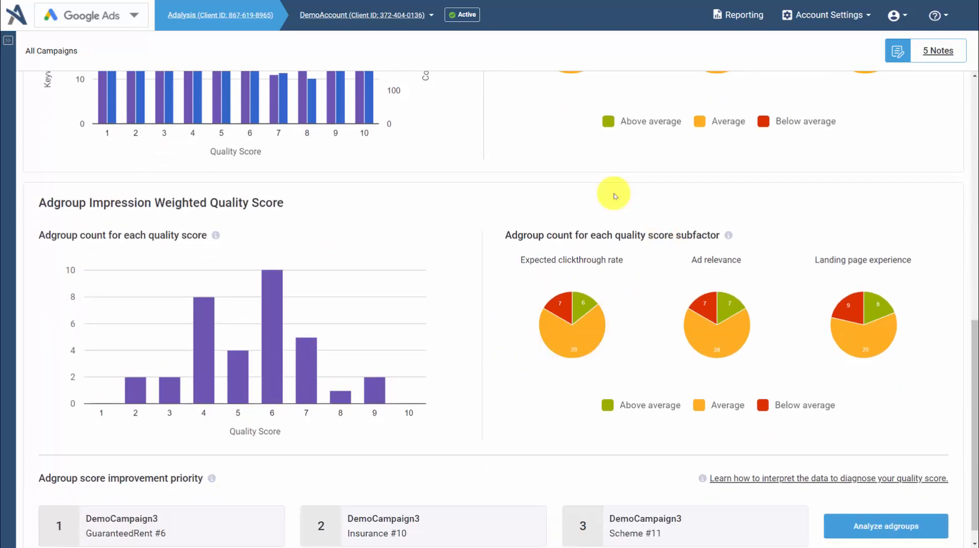
scroll(down, 3)
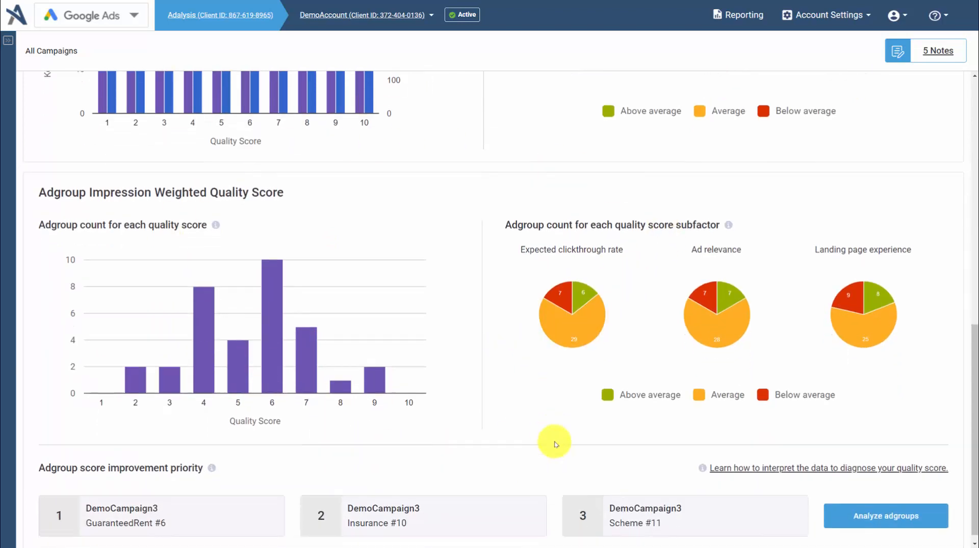
scroll(down, 3)
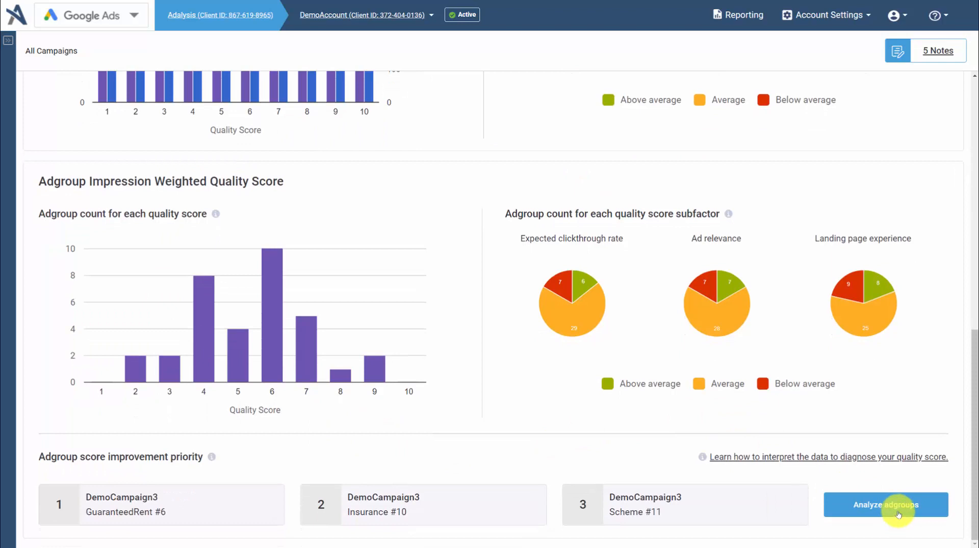
Analyze priority adgroups and enable 'Show more Quality Score data' columns
click(885, 505)
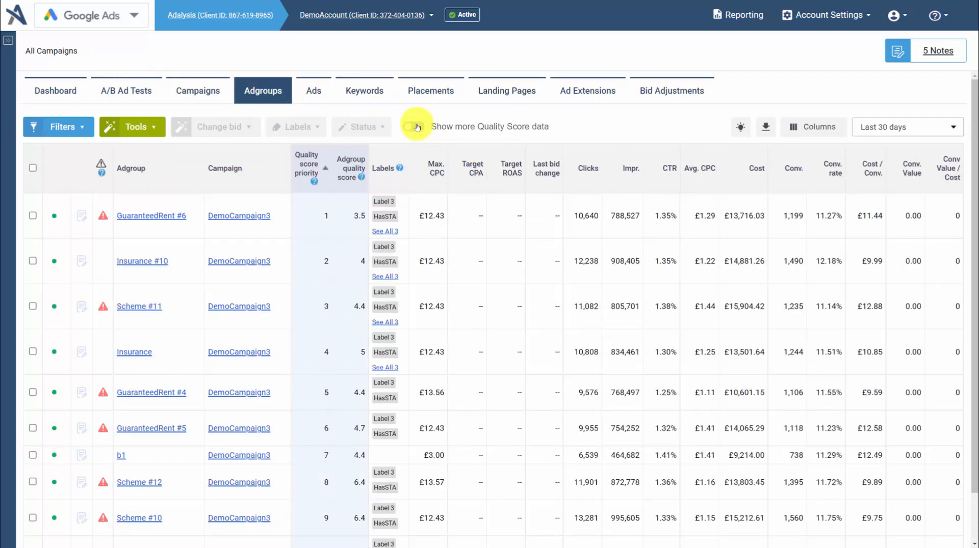
click(415, 126)
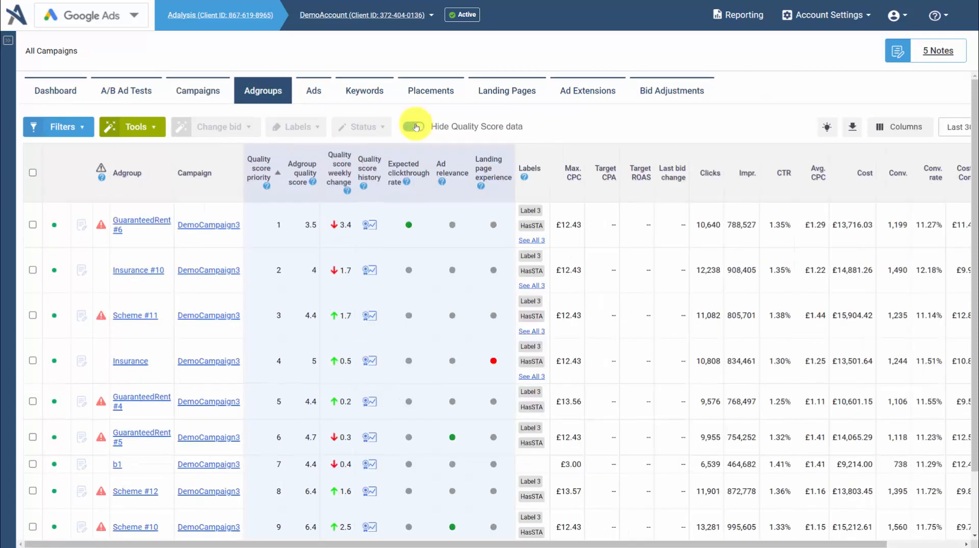
click(412, 127)
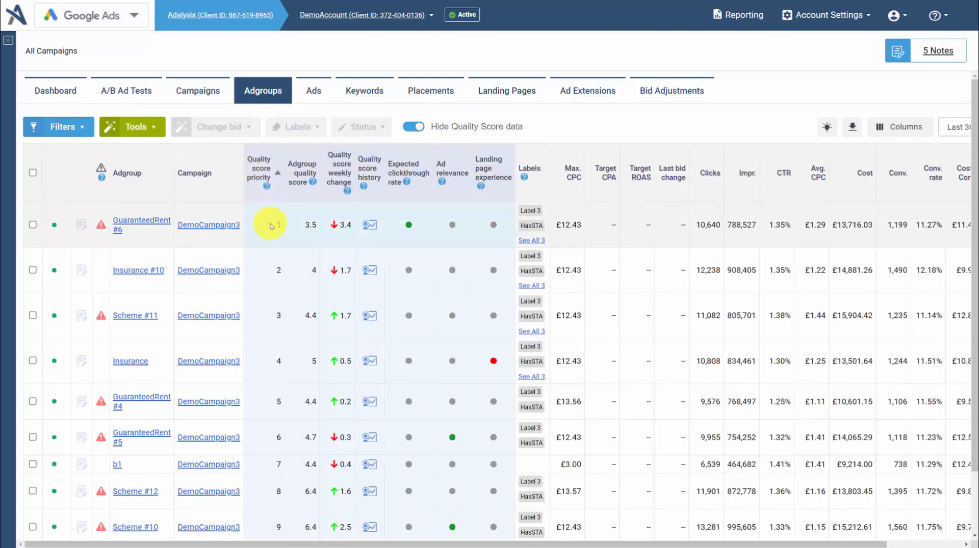
mouse_move(839, 213)
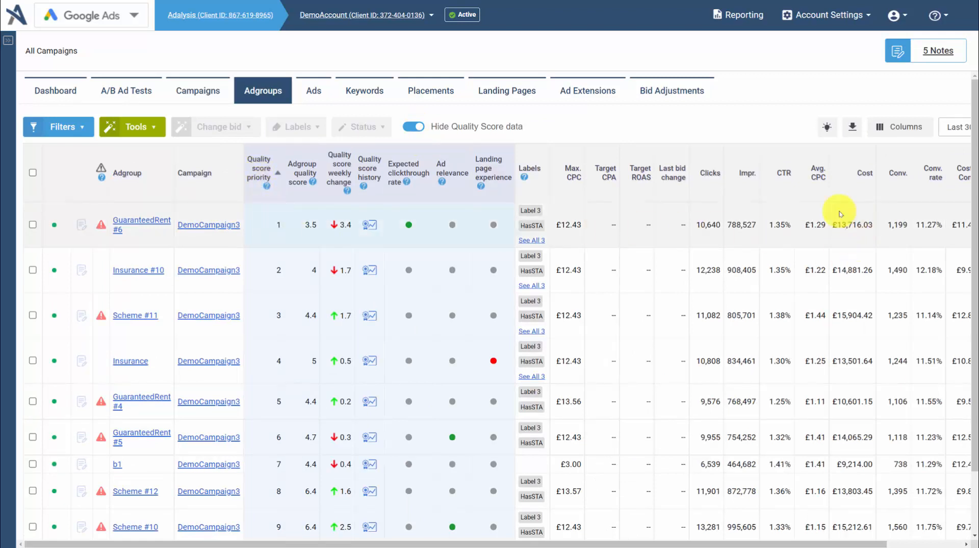
mouse_move(294, 221)
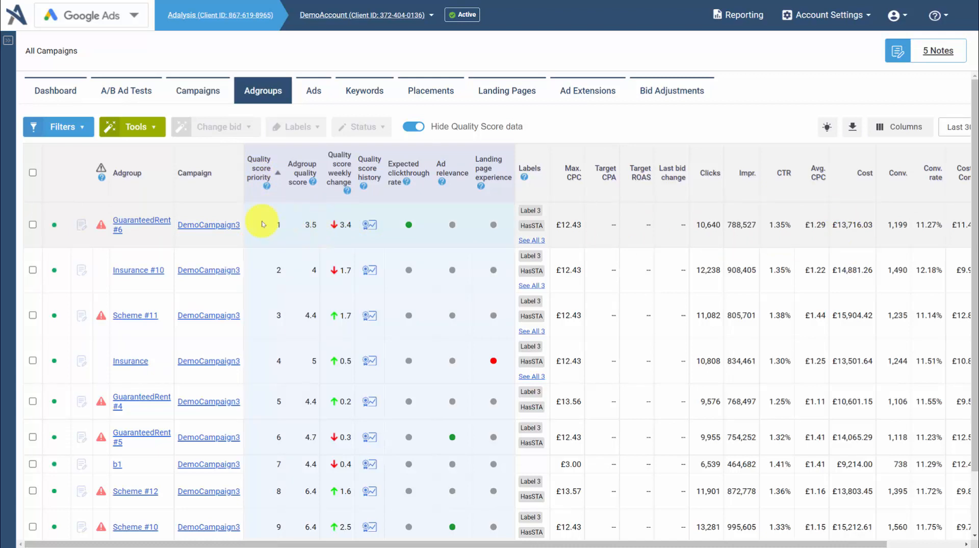
mouse_move(263, 333)
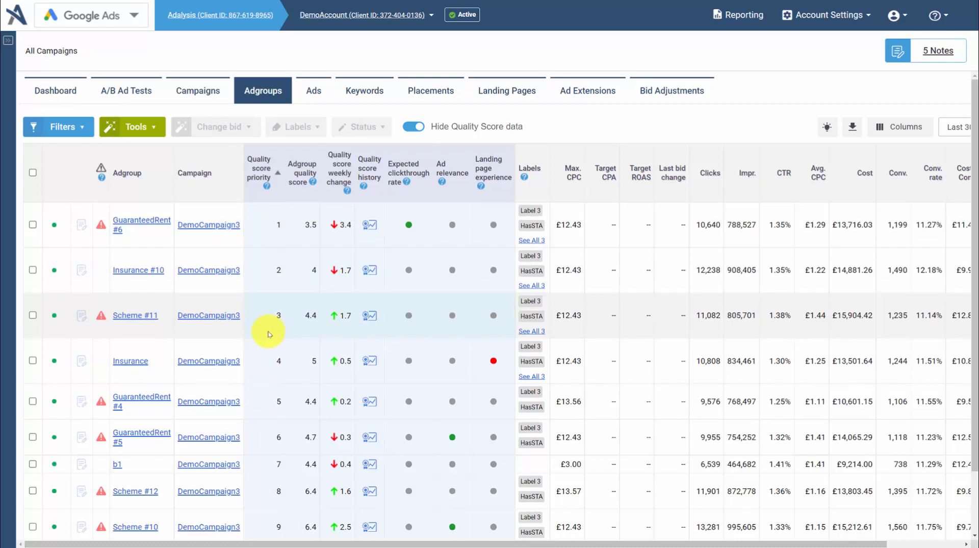
mouse_move(309, 236)
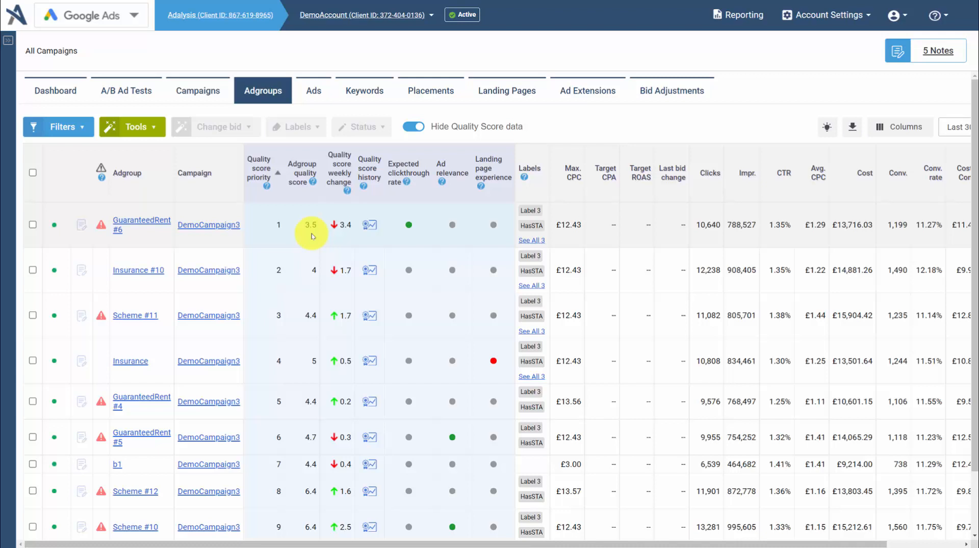
mouse_move(333, 237)
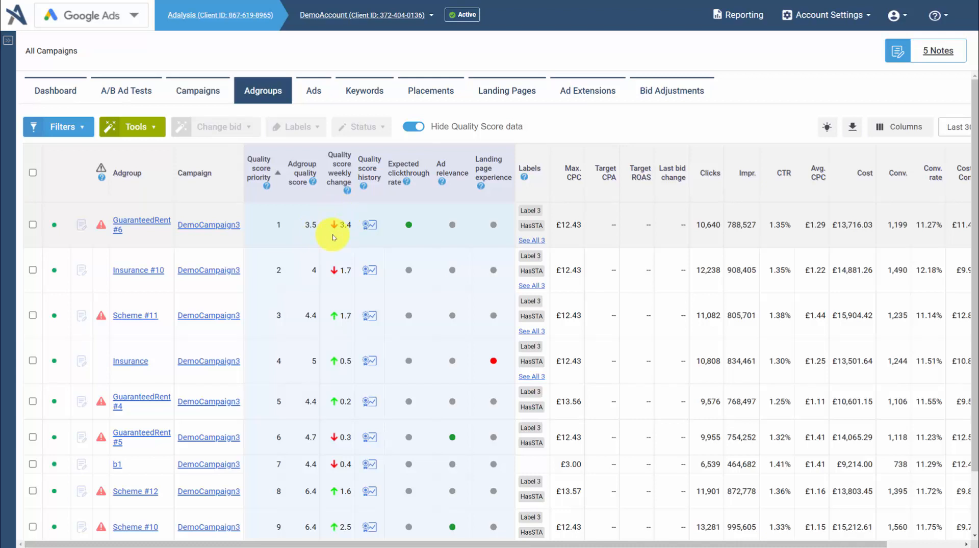
mouse_move(369, 227)
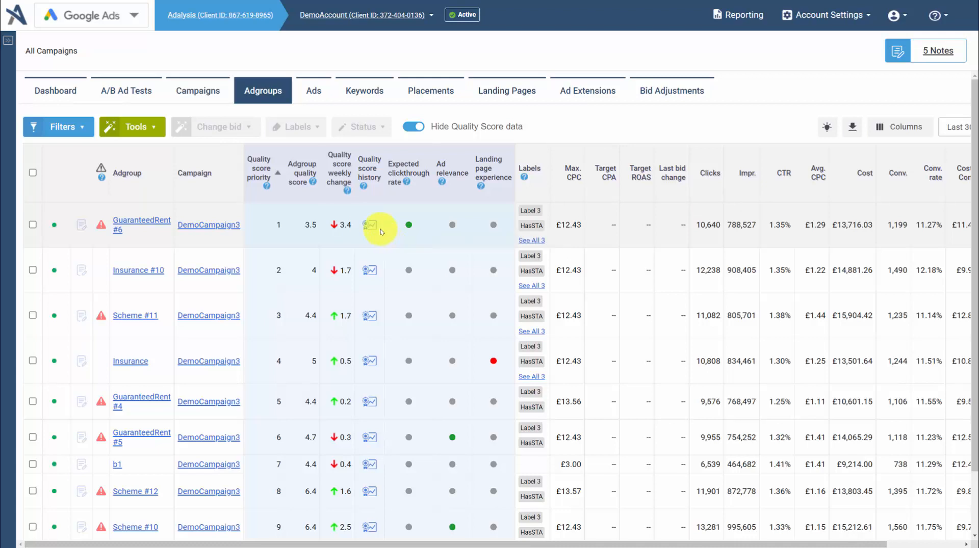
mouse_move(493, 224)
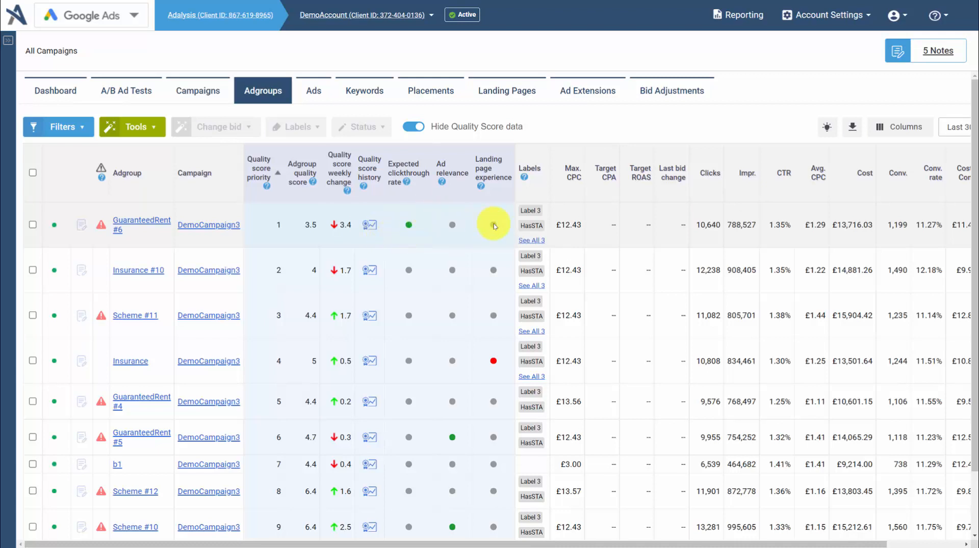
mouse_move(467, 221)
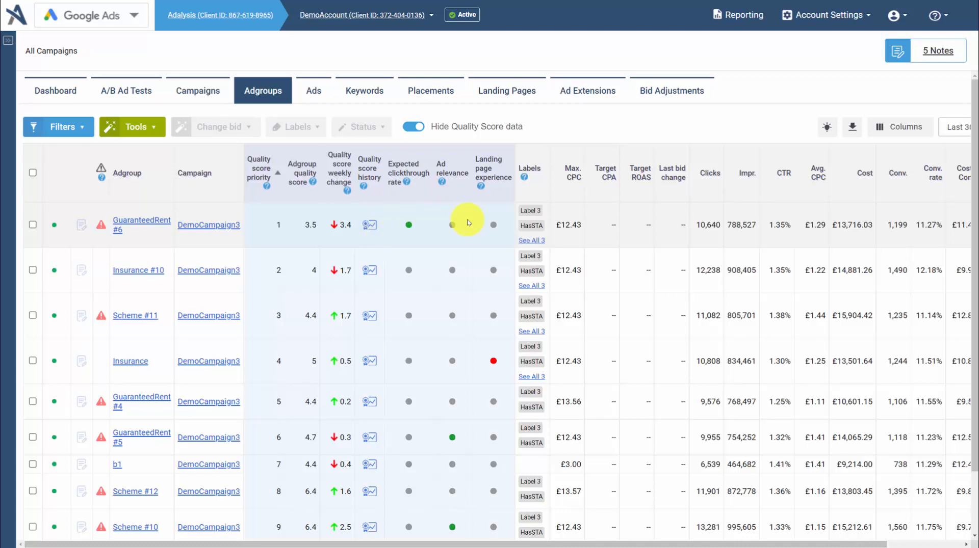
click(141, 225)
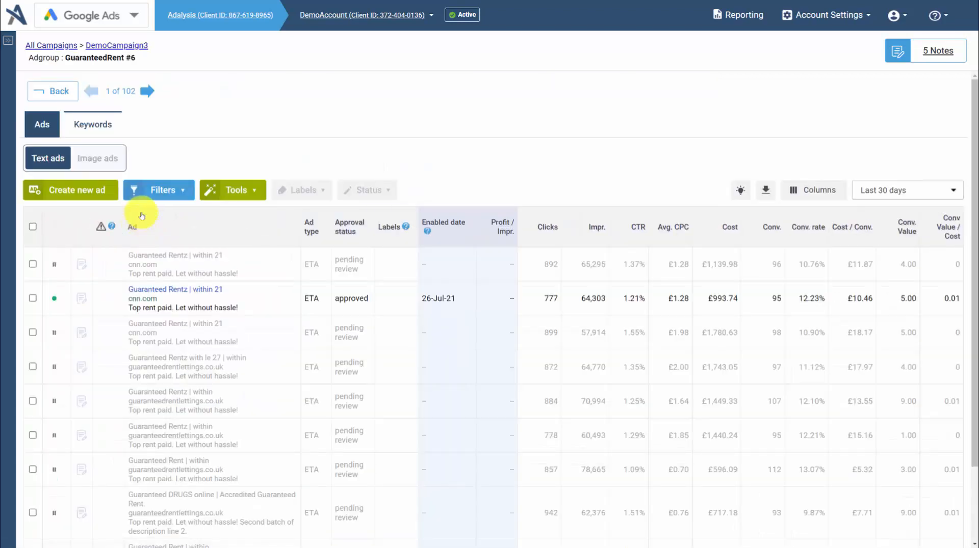
View the GuaranteedRent #6 keyword list and check one keyword's Quality score history chart
click(93, 124)
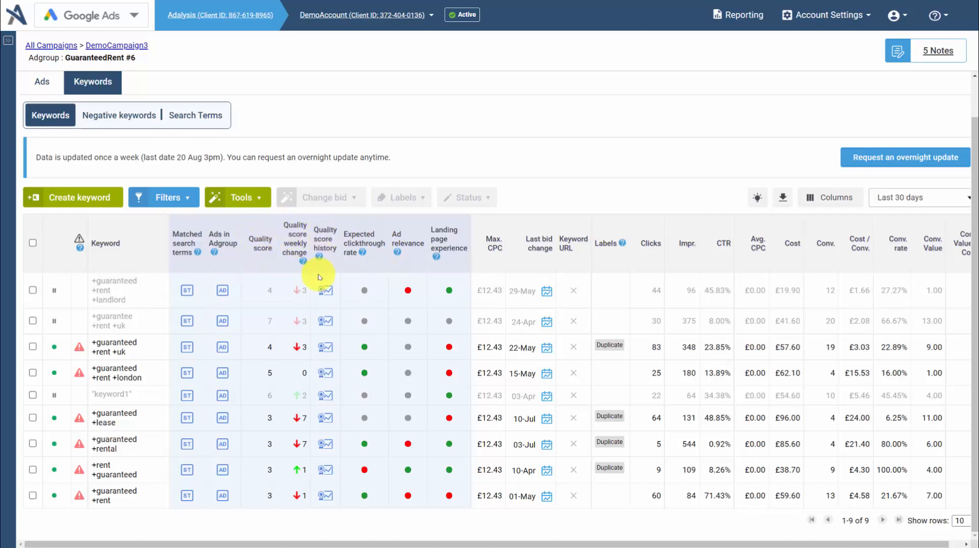
click(324, 290)
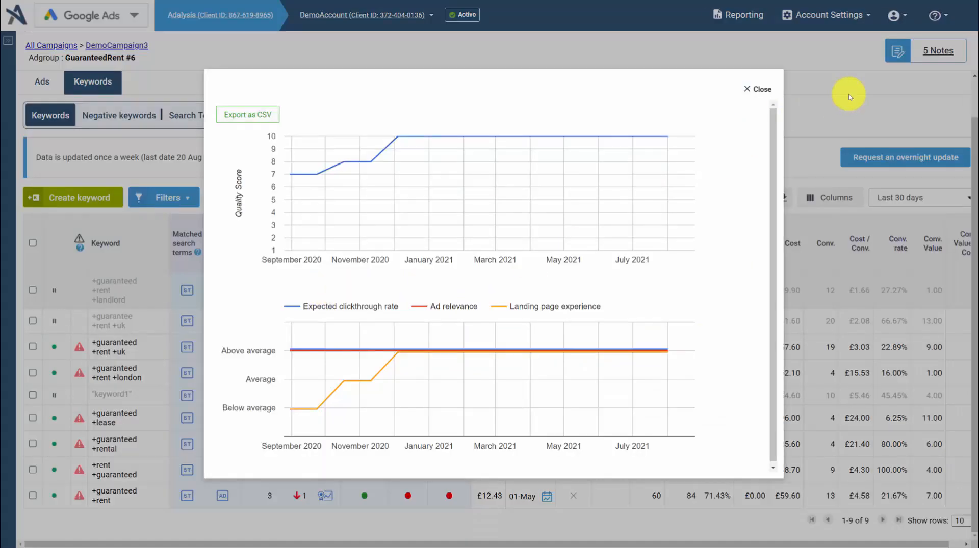
click(758, 89)
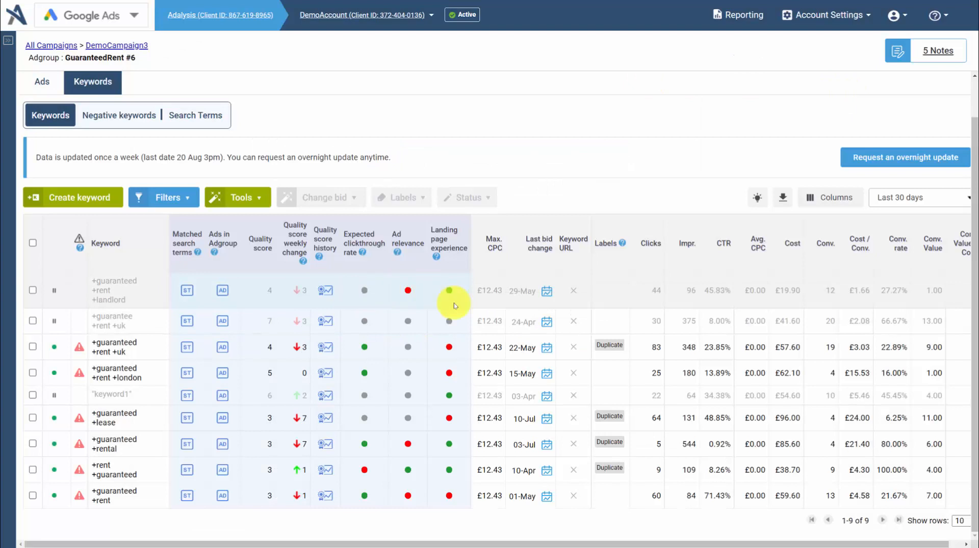
mouse_move(444, 344)
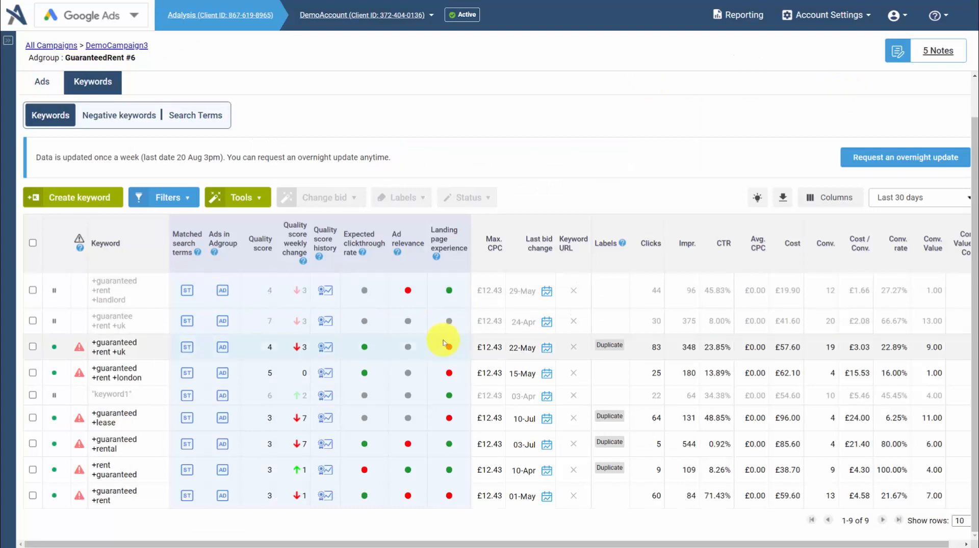
mouse_move(407, 419)
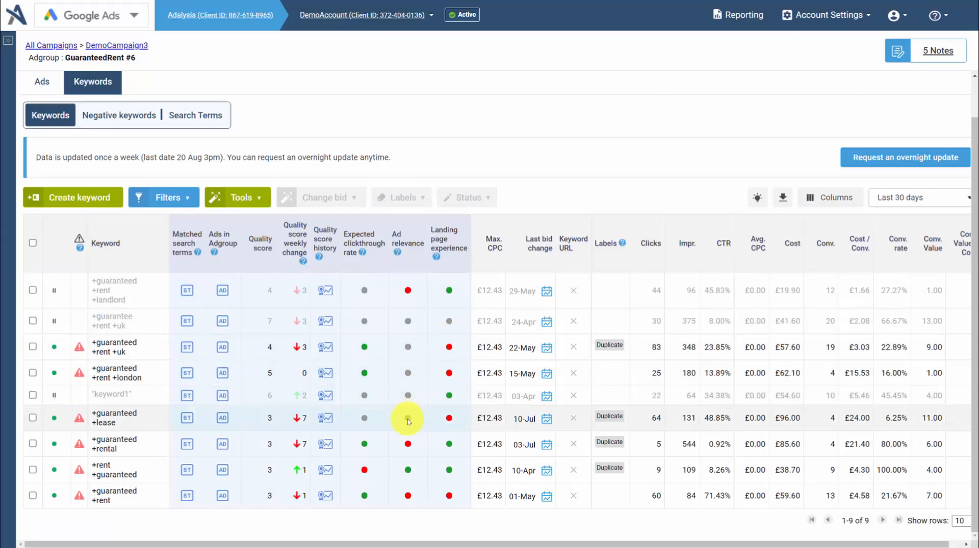
mouse_move(408, 465)
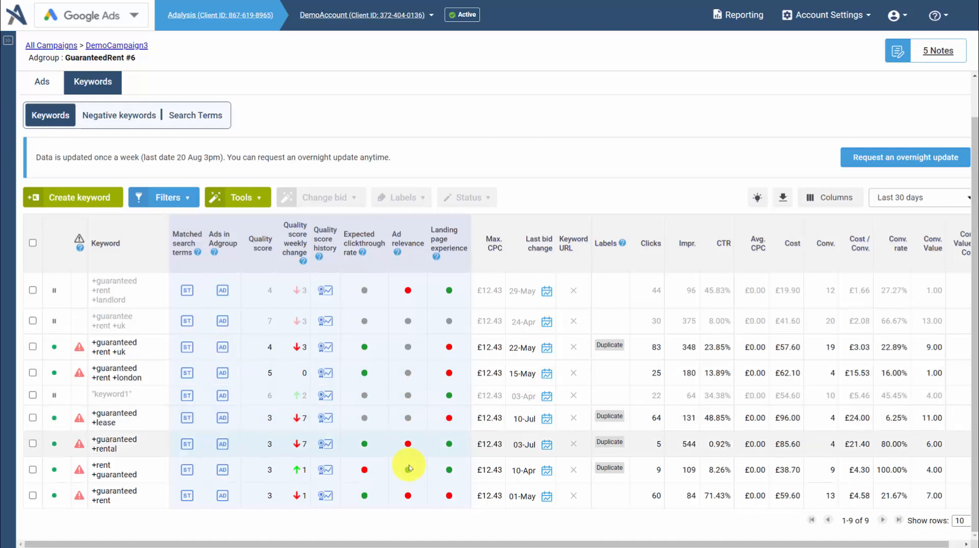
mouse_move(411, 447)
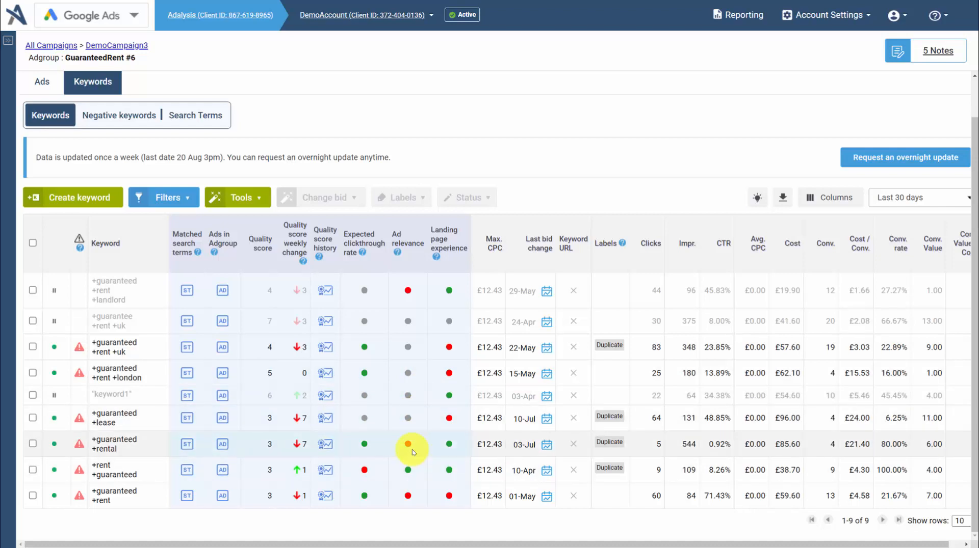
mouse_move(399, 446)
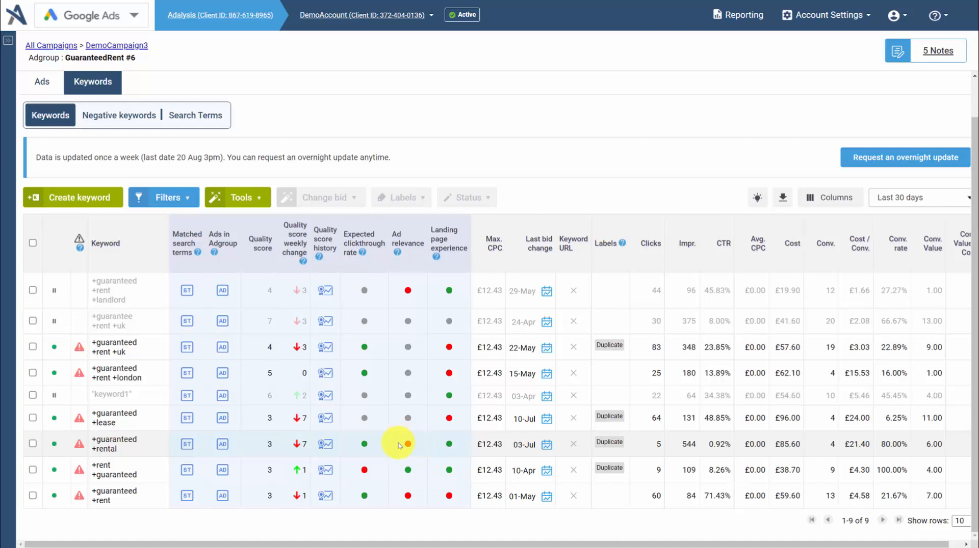
mouse_move(405, 469)
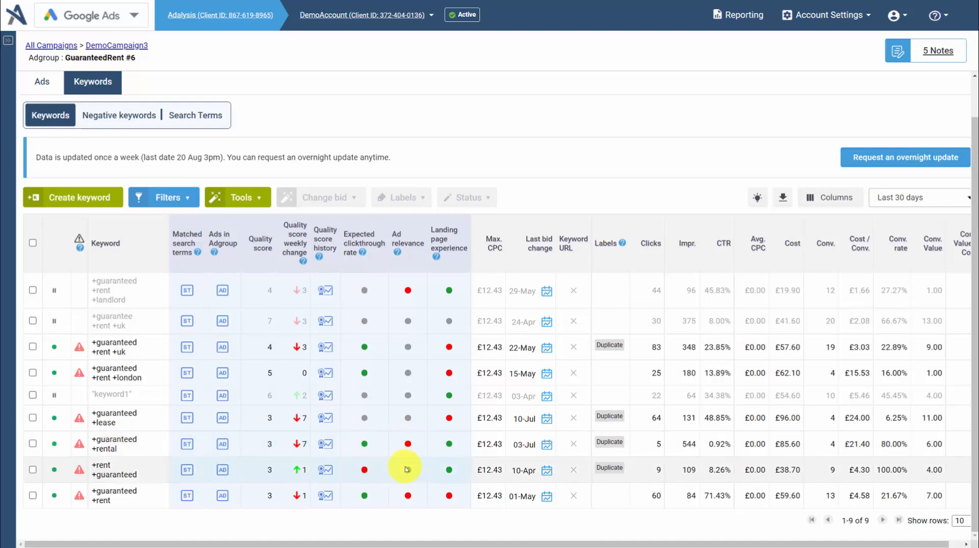
mouse_move(416, 467)
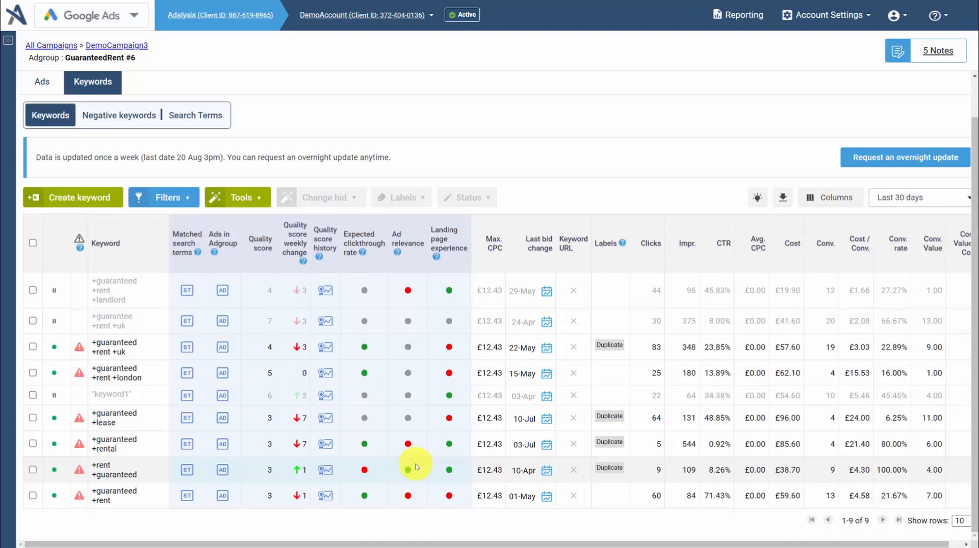
mouse_move(416, 445)
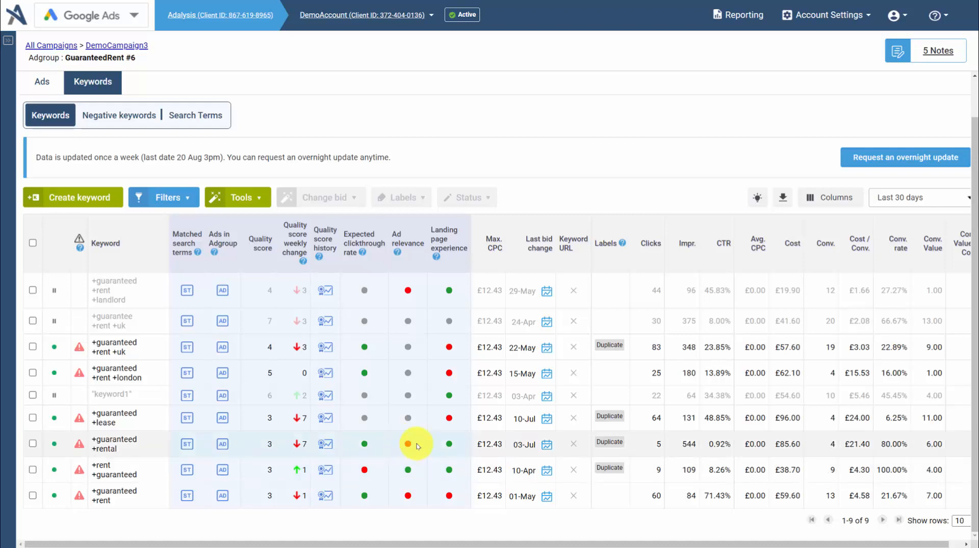
mouse_move(402, 482)
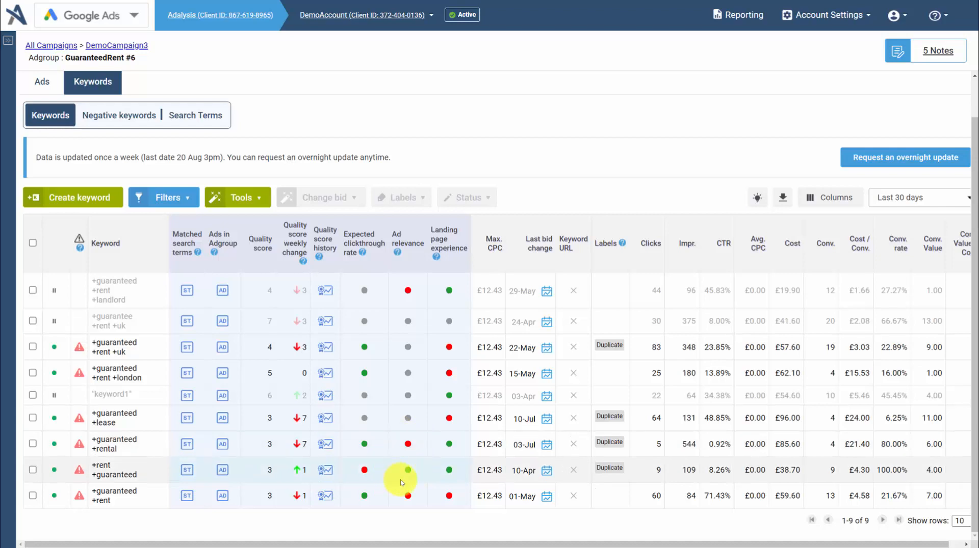
click(145, 443)
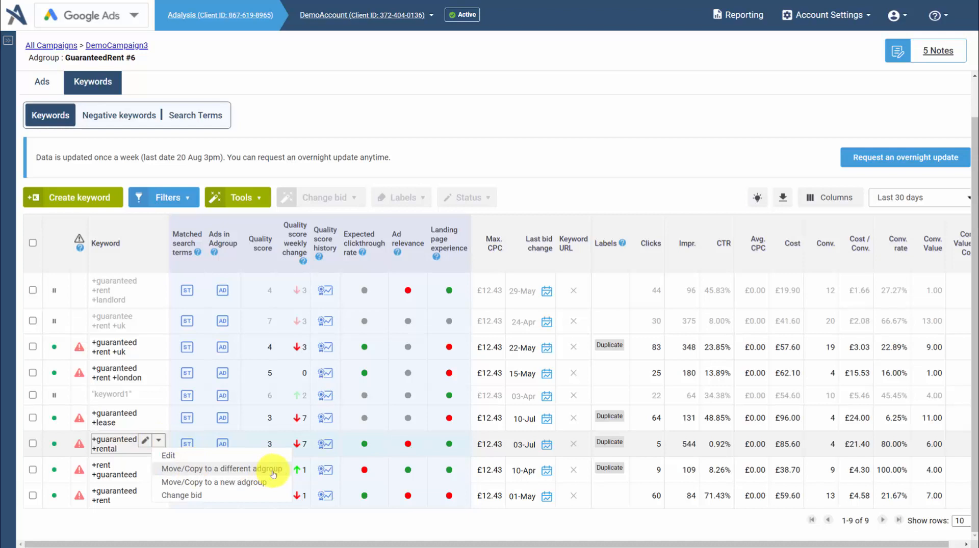
mouse_move(268, 484)
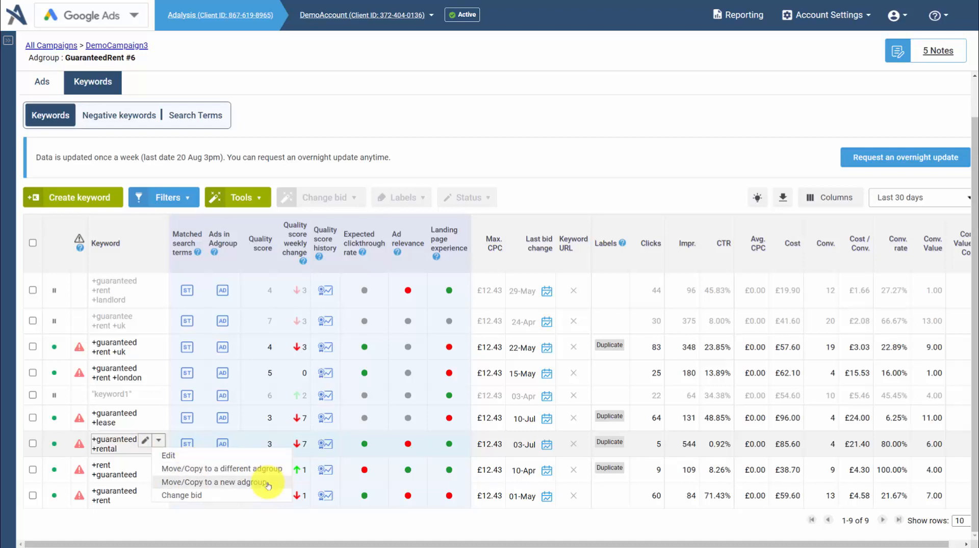
Start Move/Copy to a new adgroup for +guaranteed +rental, prefilled SKAG name and 12.43 bid
click(219, 483)
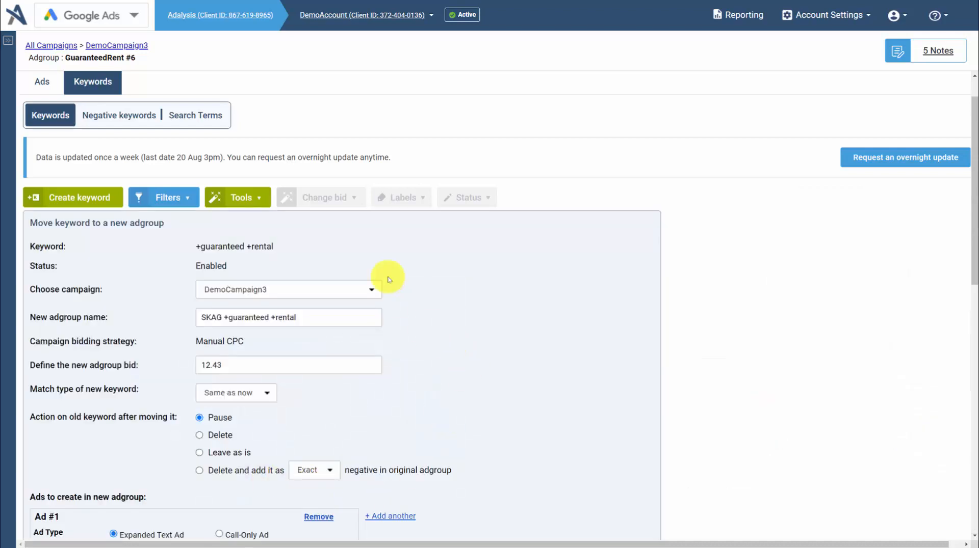
mouse_move(123, 143)
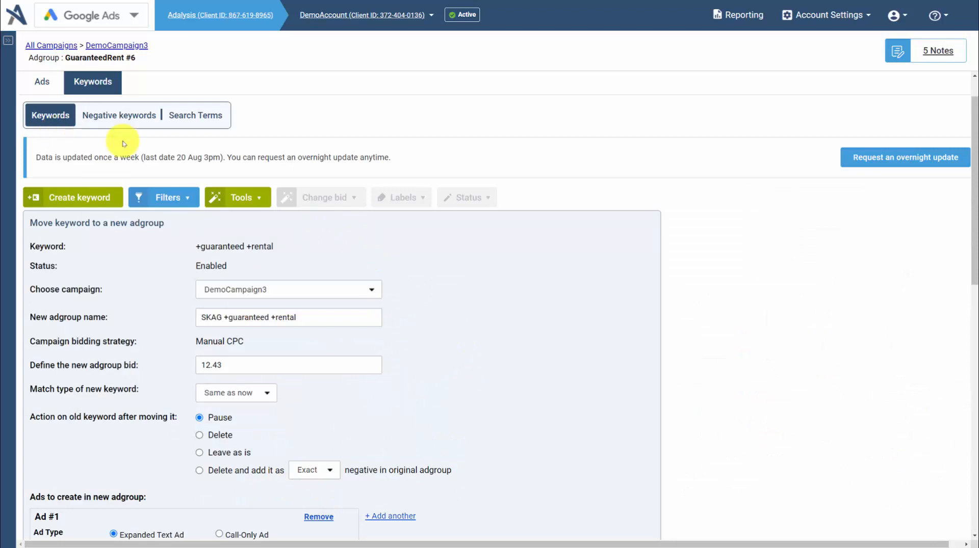
mouse_move(519, 286)
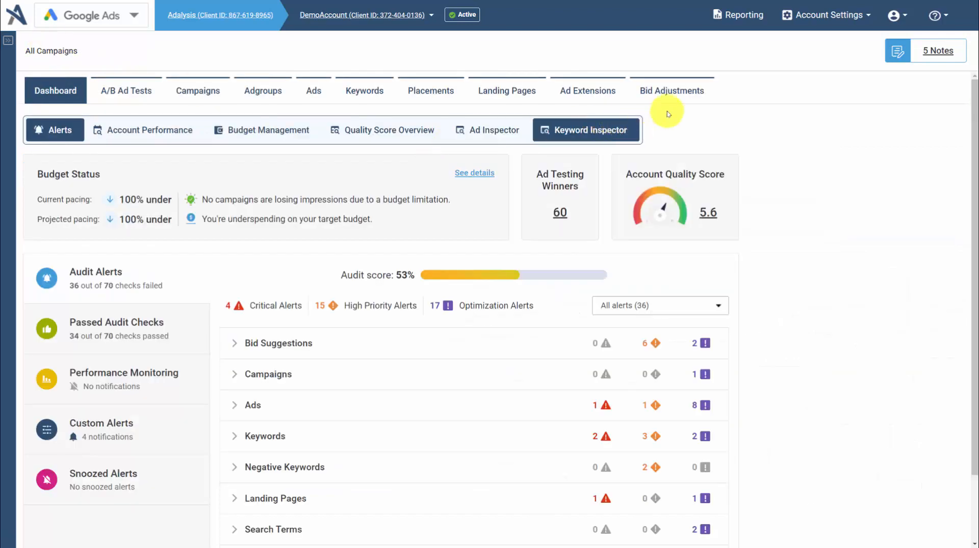
Show the Landing Pages report and list the 51 below-average LP experience keywords
click(507, 91)
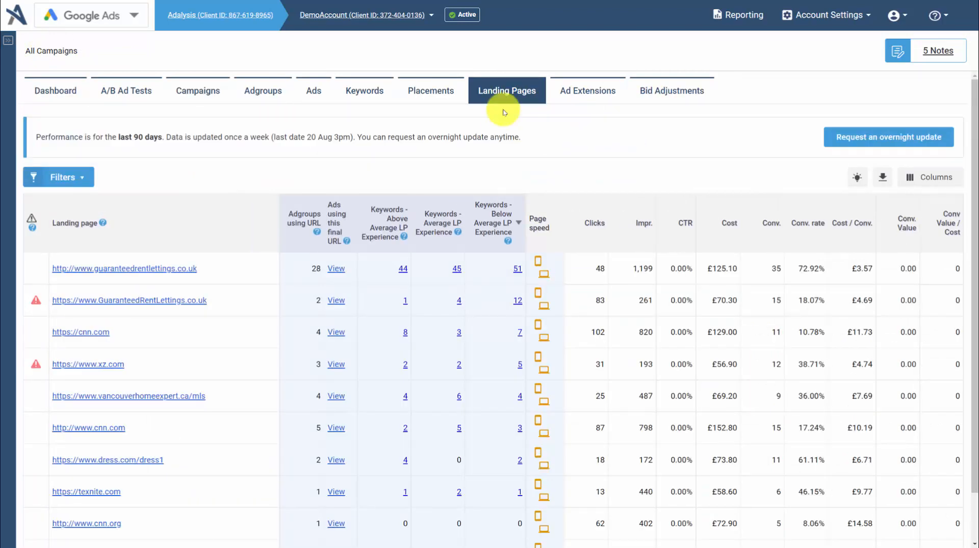
mouse_move(316, 268)
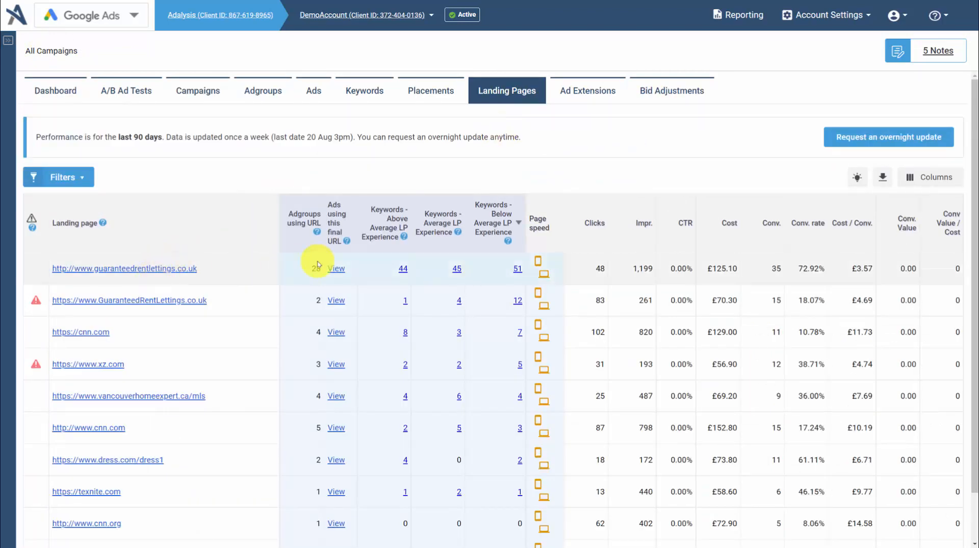
mouse_move(375, 272)
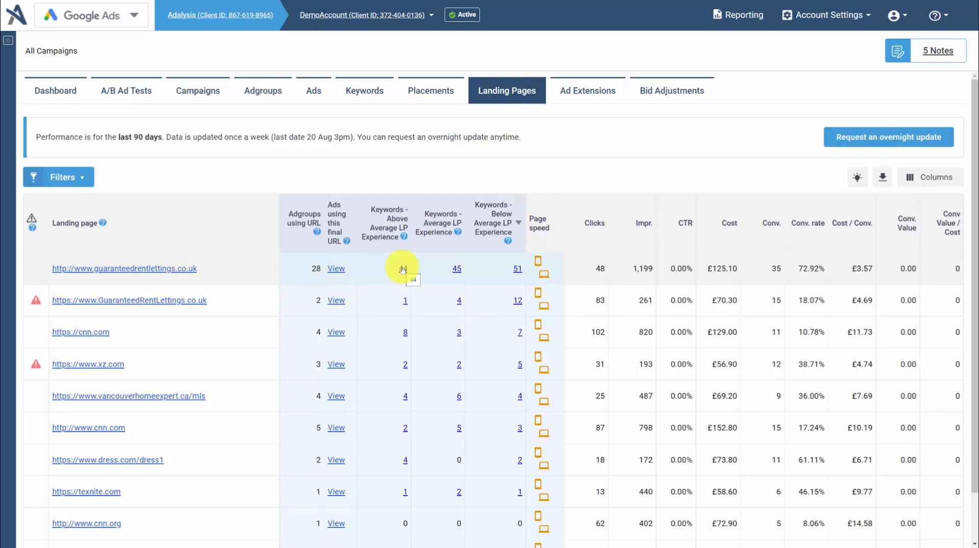
mouse_move(499, 261)
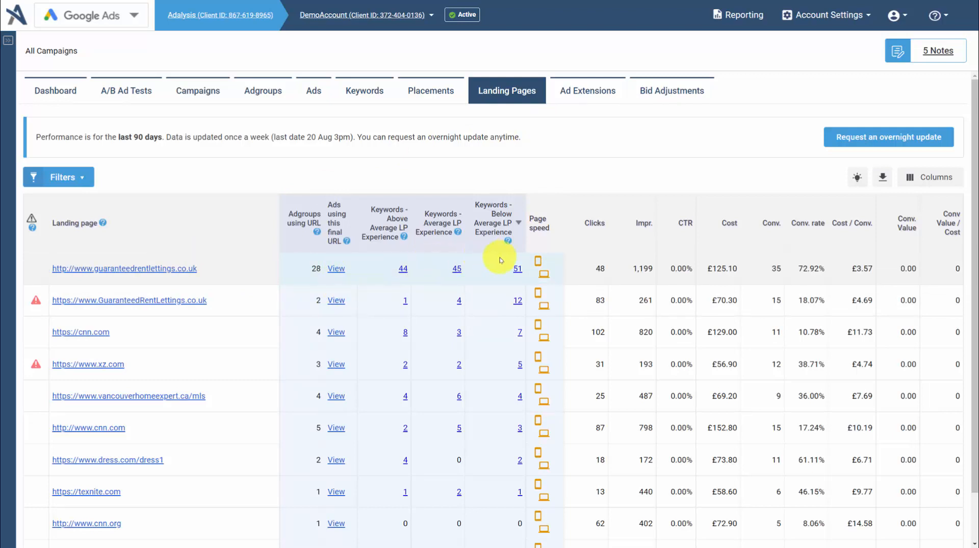
mouse_move(513, 270)
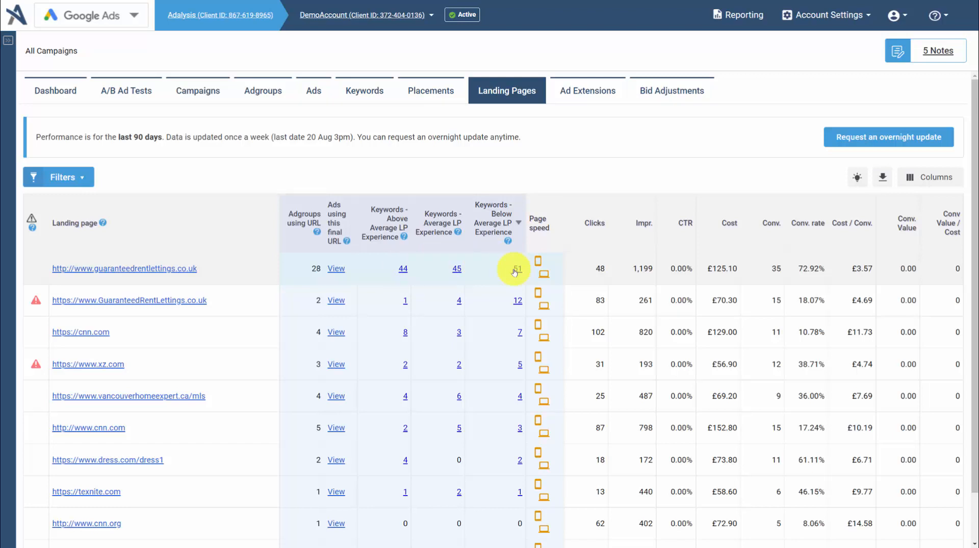
mouse_move(213, 279)
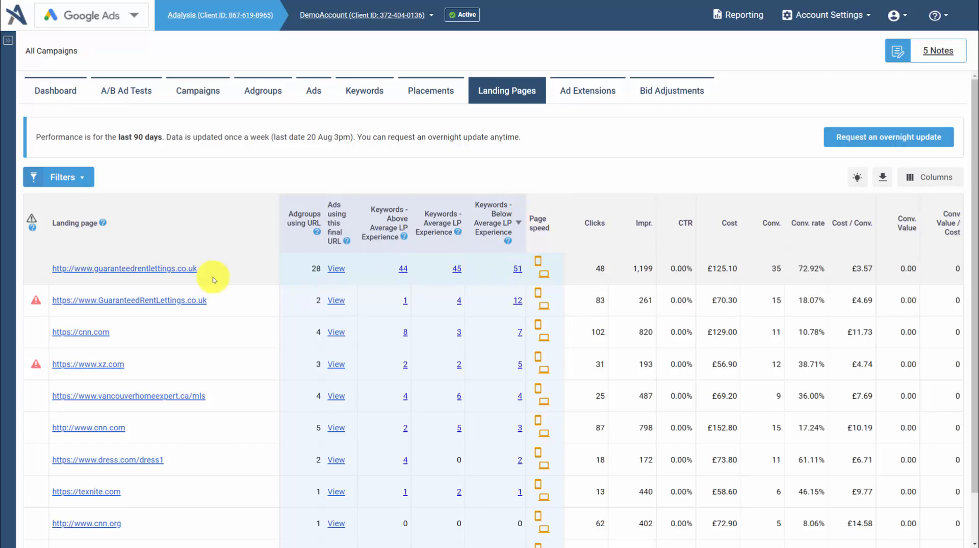
click(517, 270)
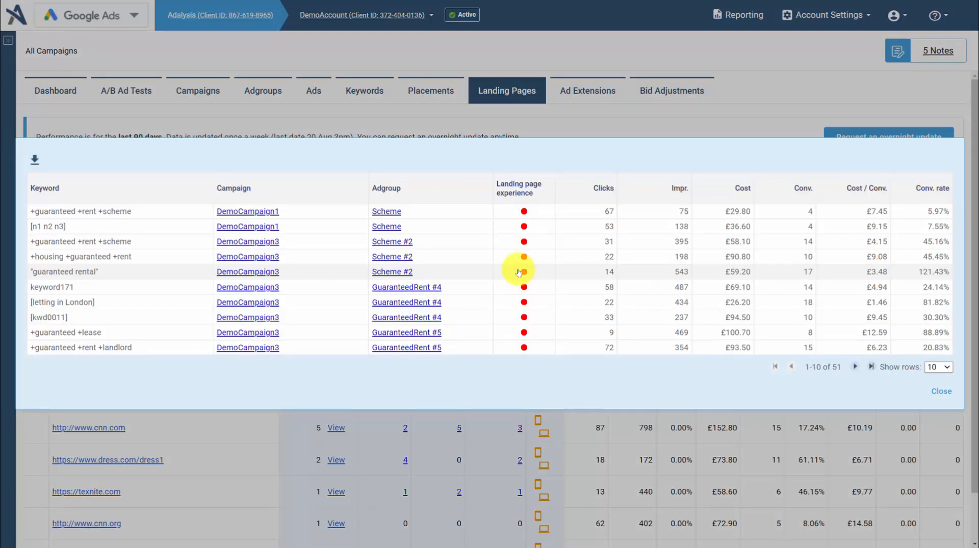
mouse_move(209, 182)
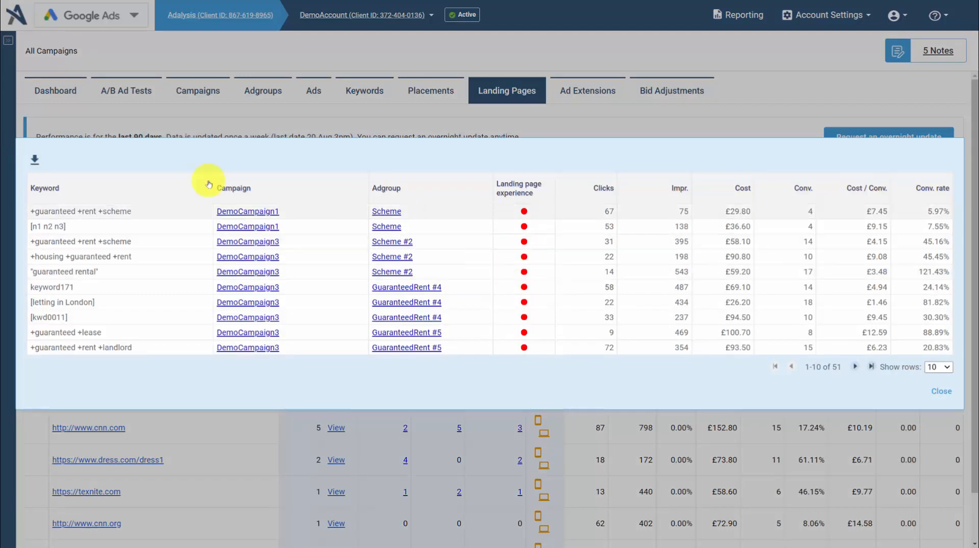
Return to the Dashboard and expand the Keywords audit alerts group
click(941, 391)
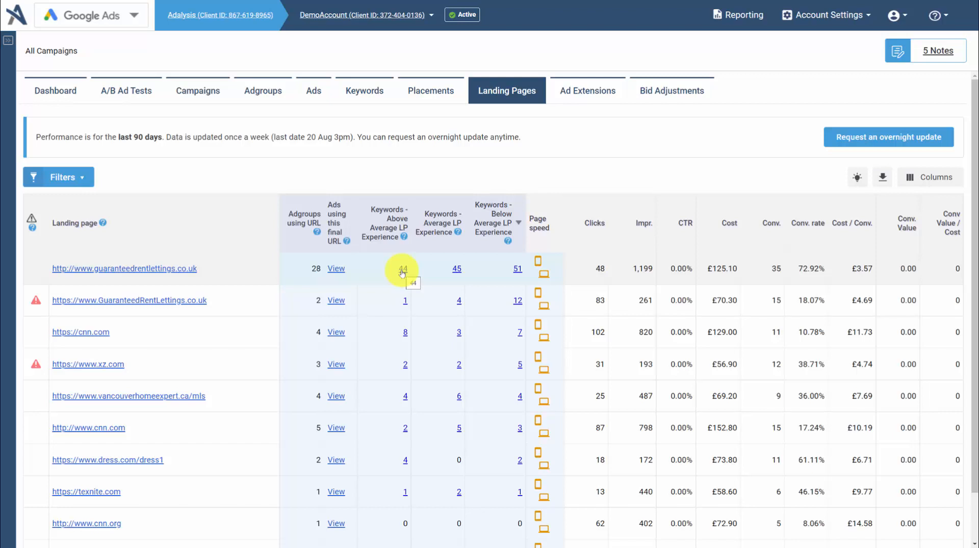
click(56, 91)
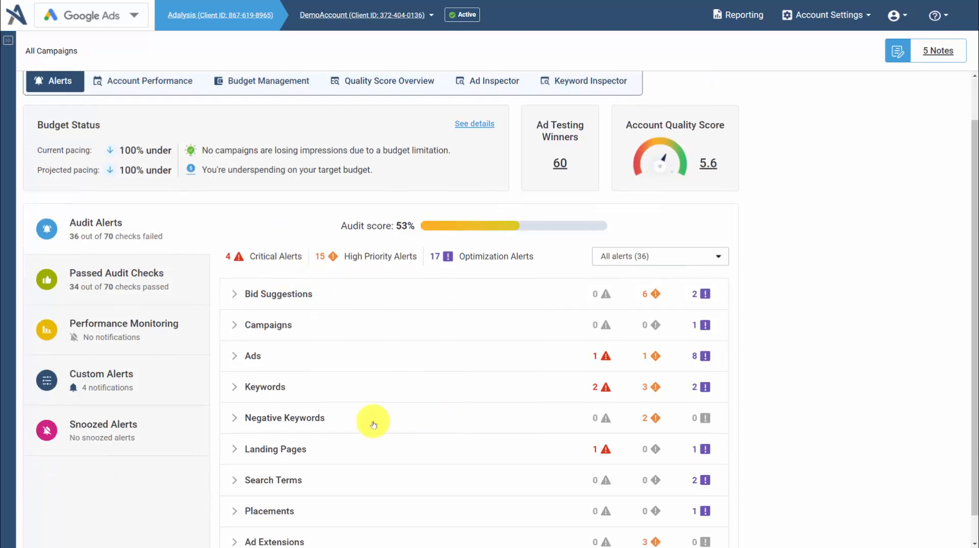
click(266, 387)
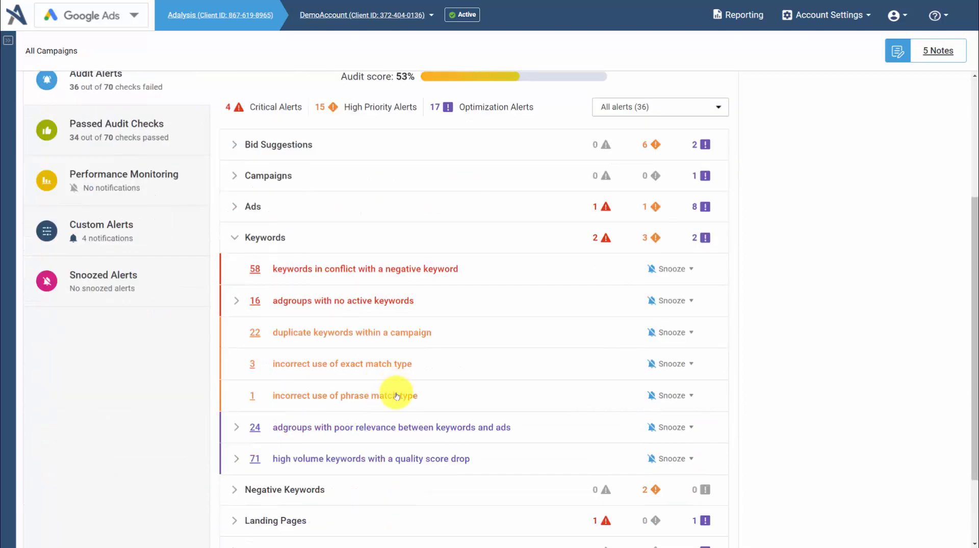
mouse_move(437, 435)
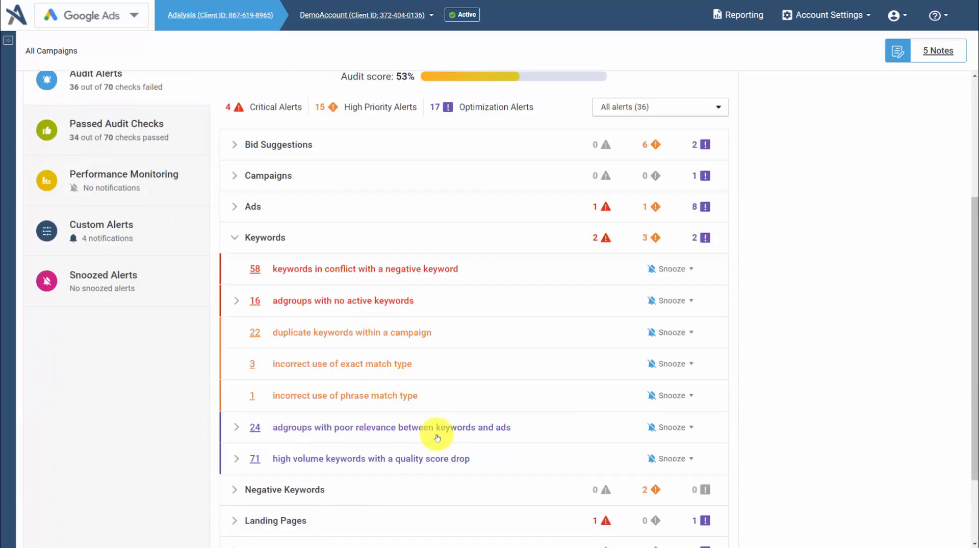